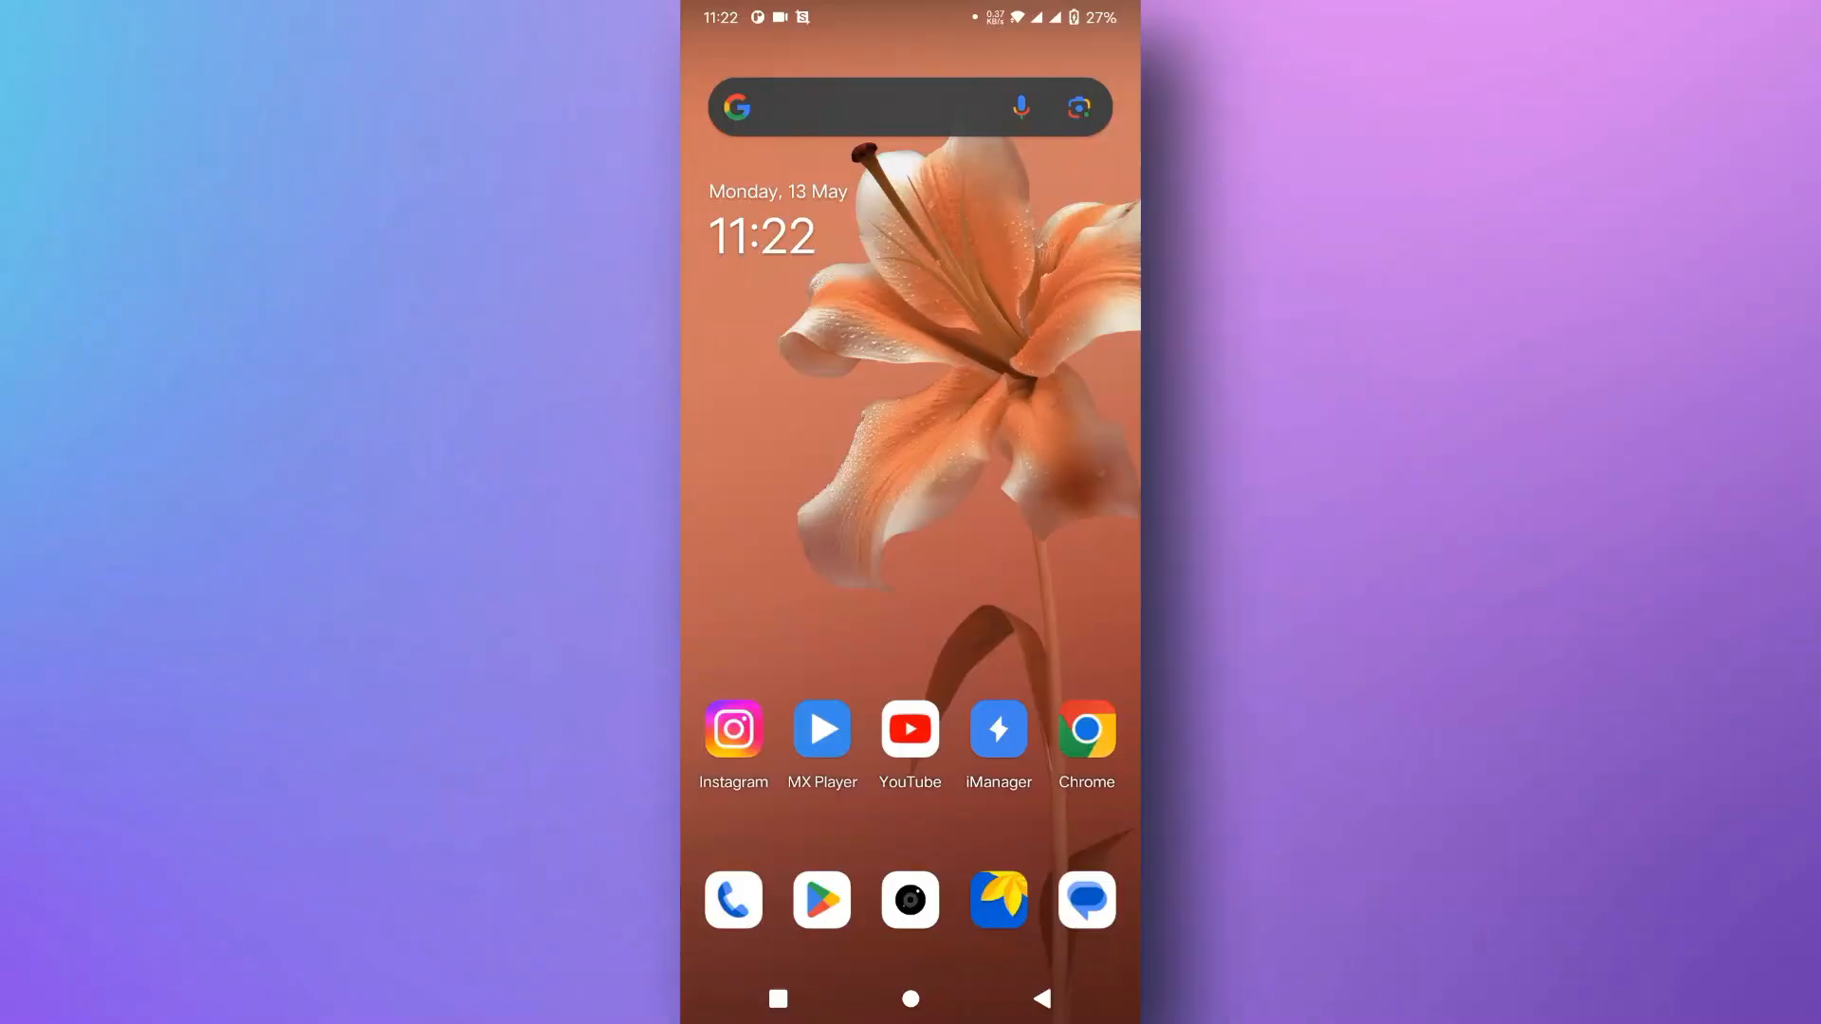
Step: Launch YouTube and go to the You account page, which has no channel yet
{"action": "left_click", "coordinate": [909, 729]}
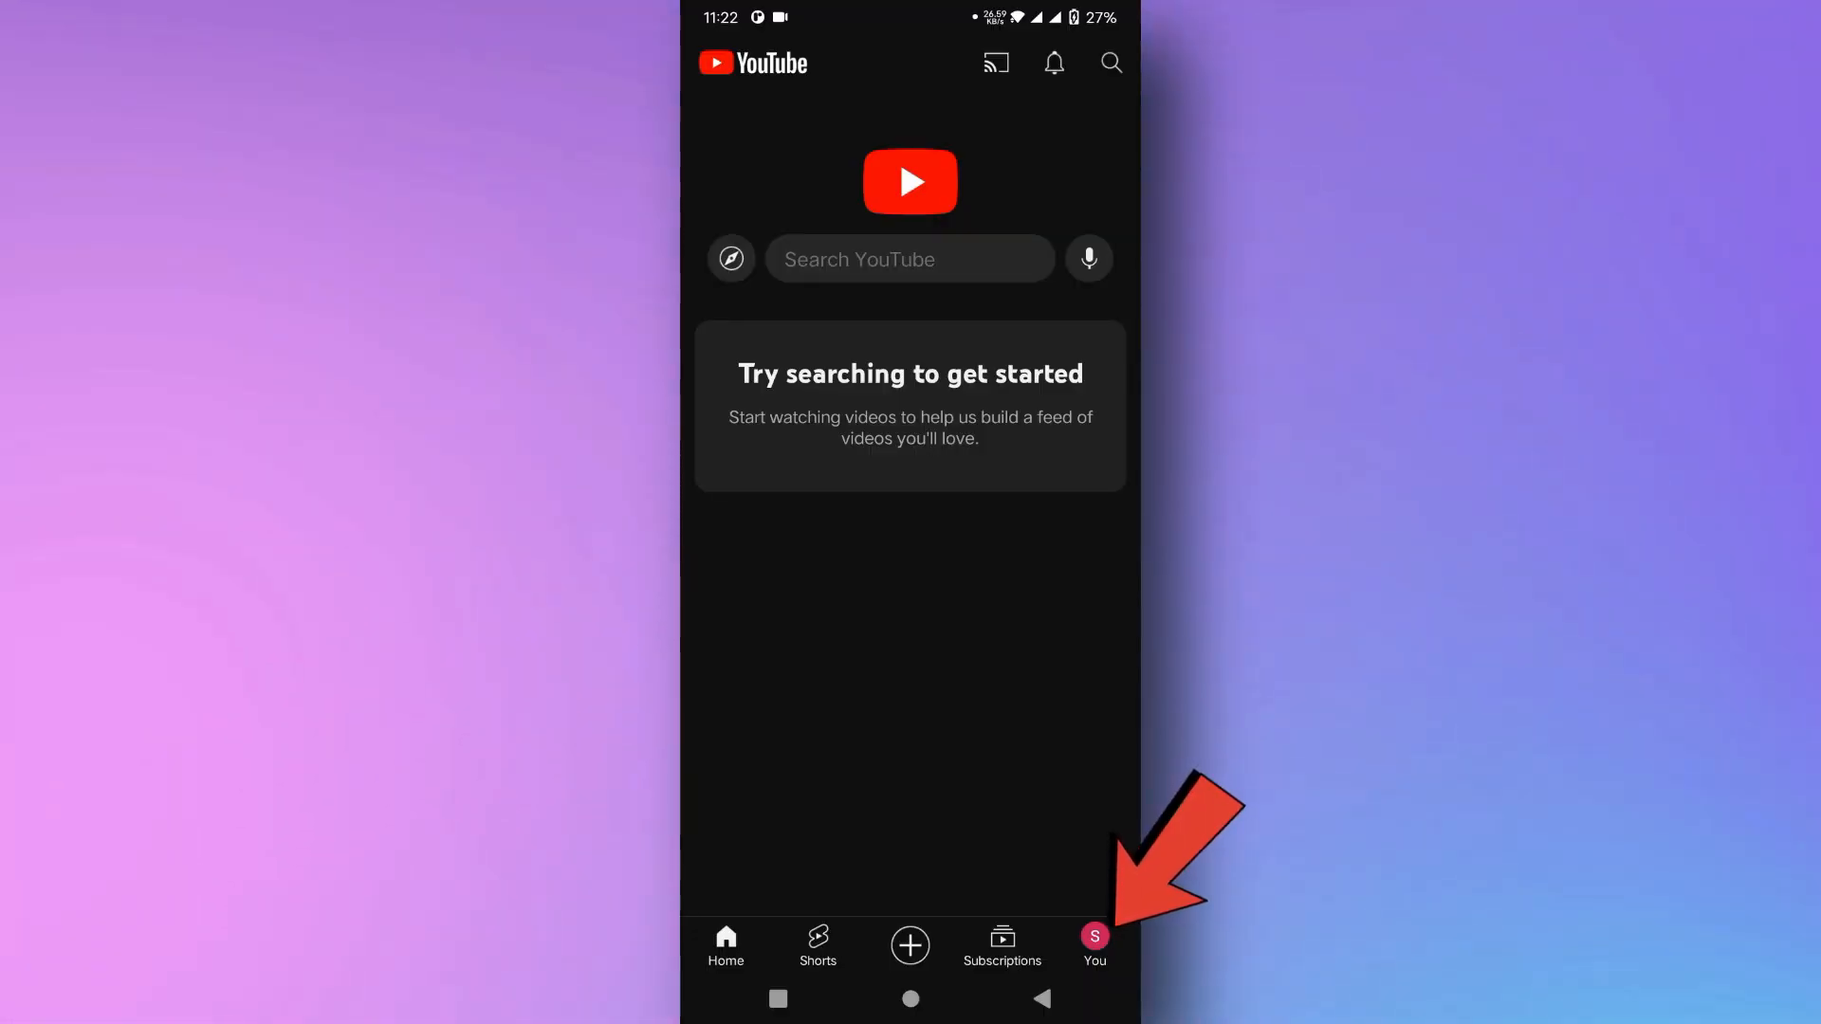
{"action": "left_click", "coordinate": [1091, 943]}
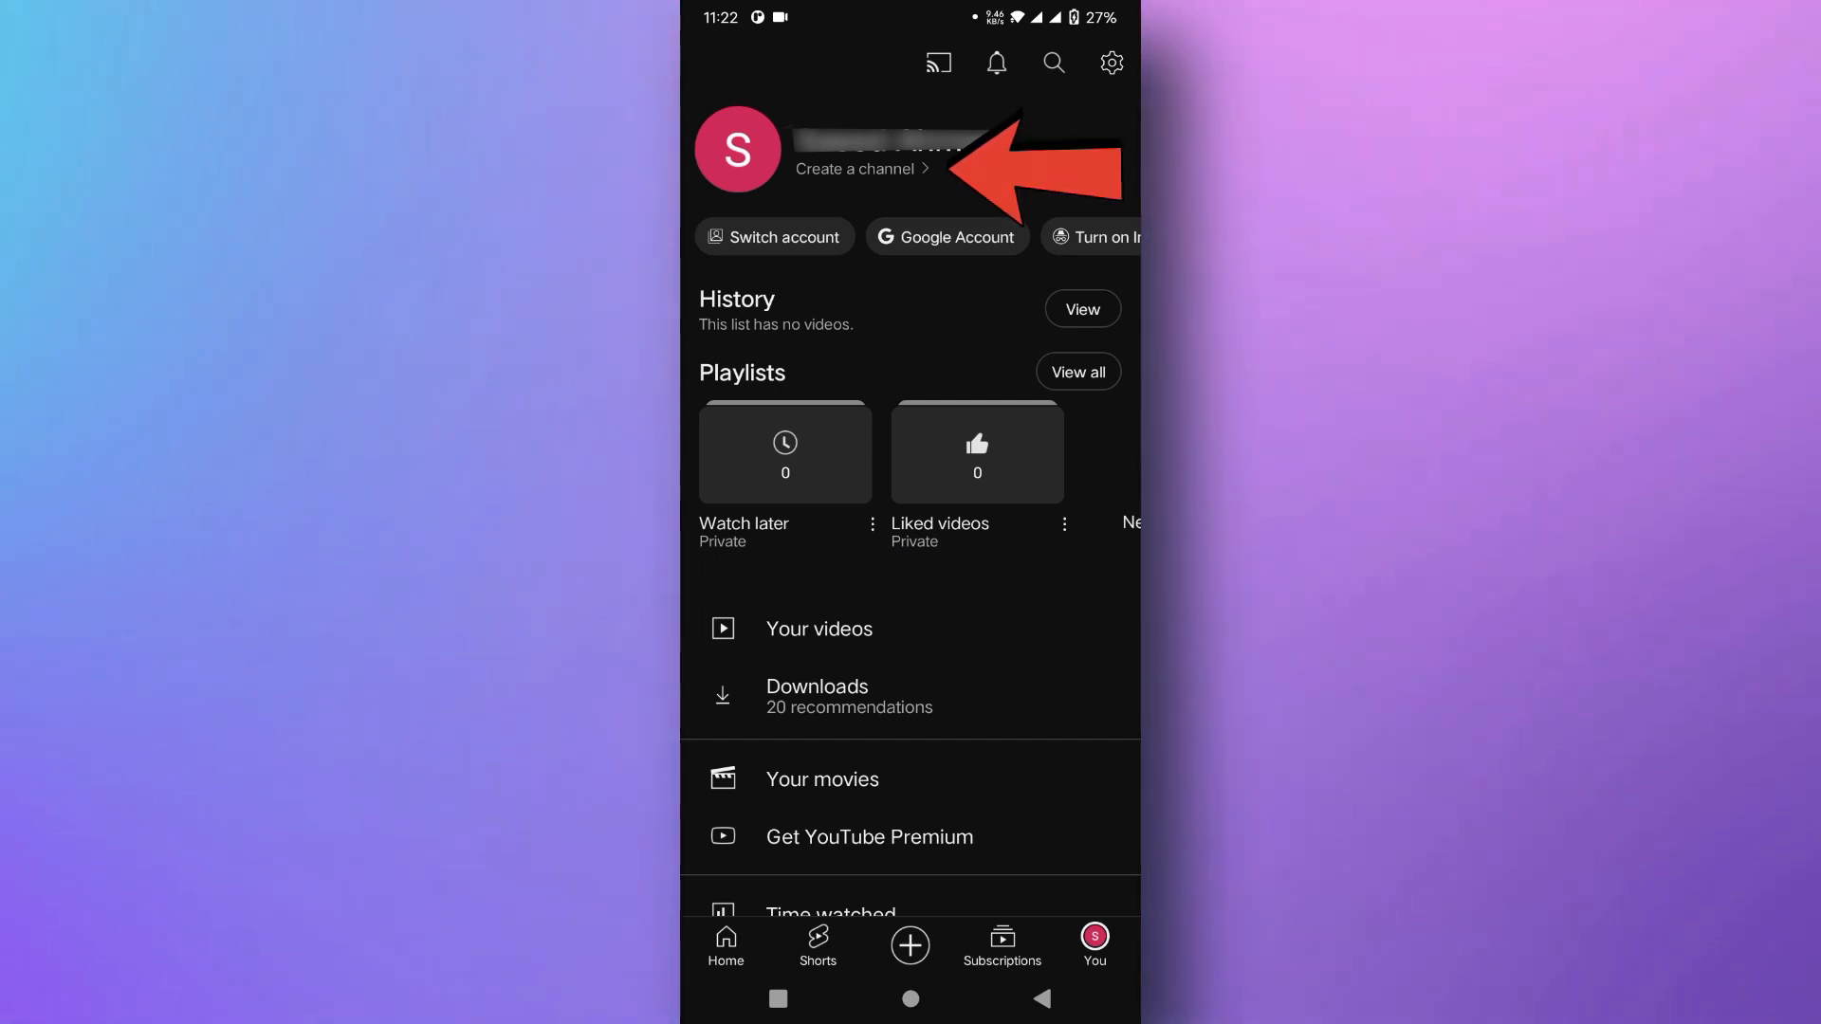
Step: Start 'Create a channel', keep the default picture, name and handle, and confirm creation
{"action": "left_click", "coordinate": [855, 169]}
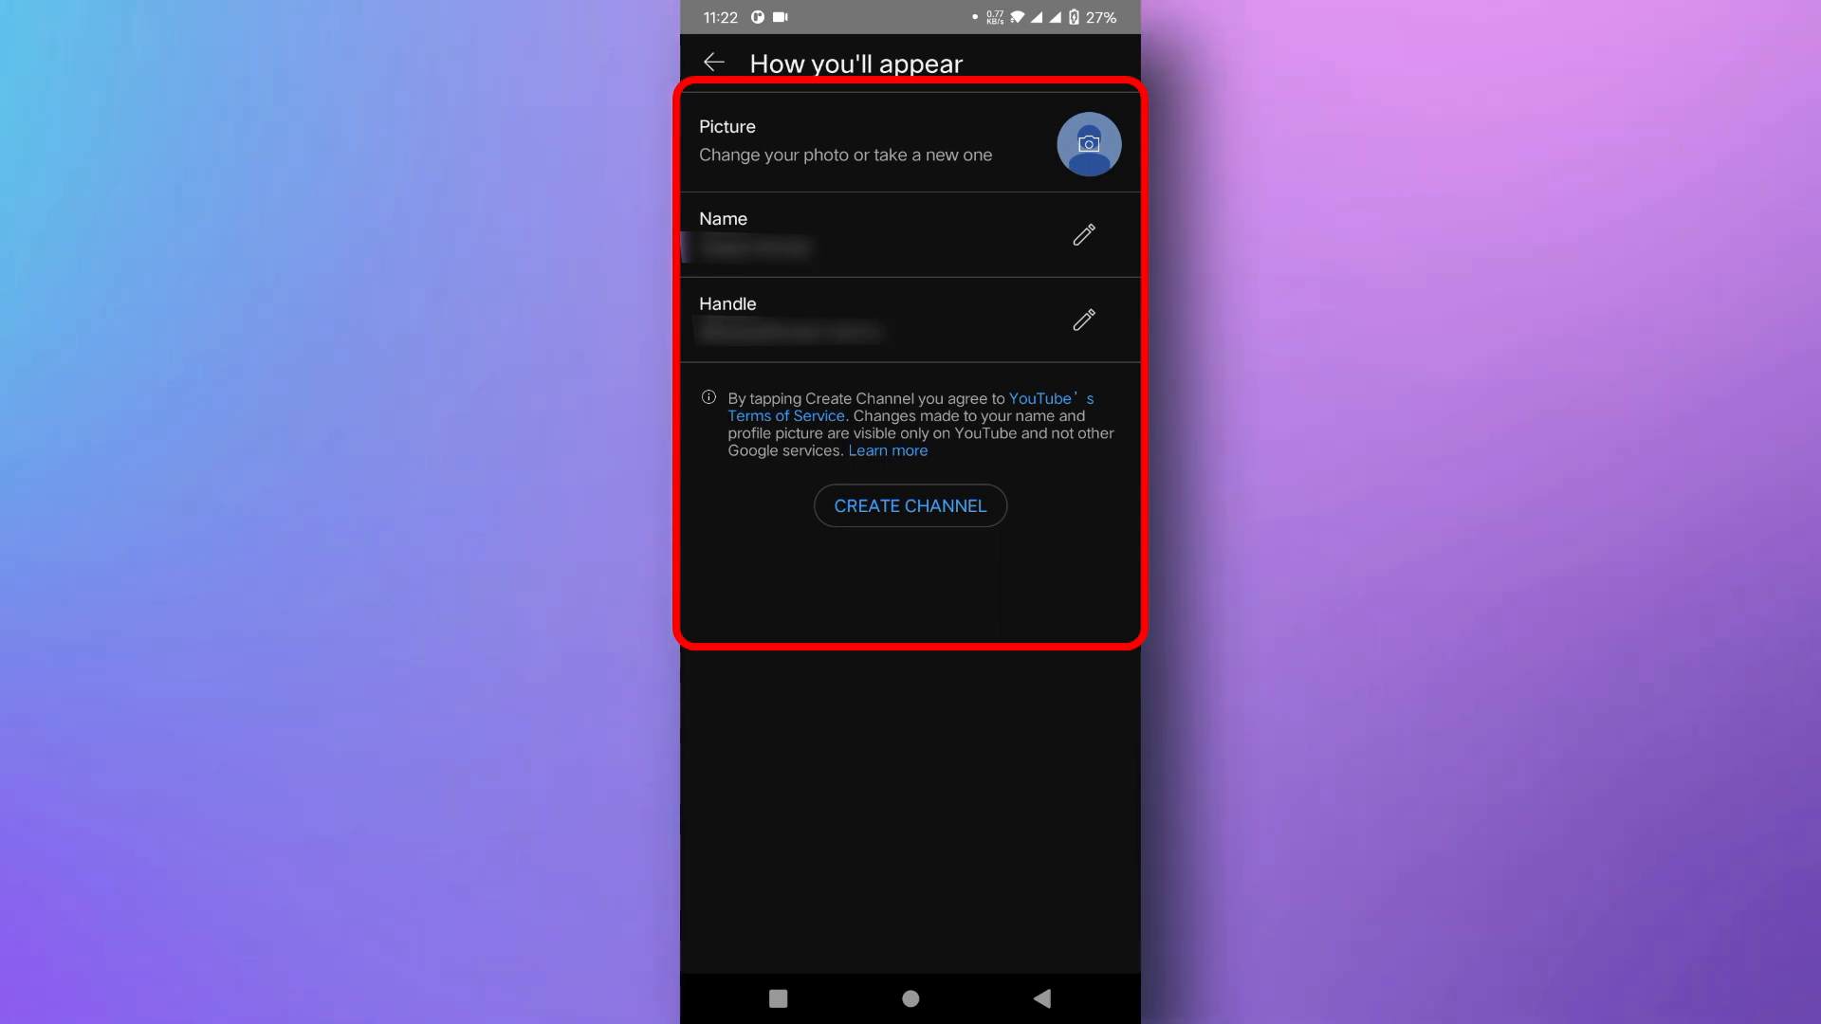
{"action": "left_click", "coordinate": [910, 505]}
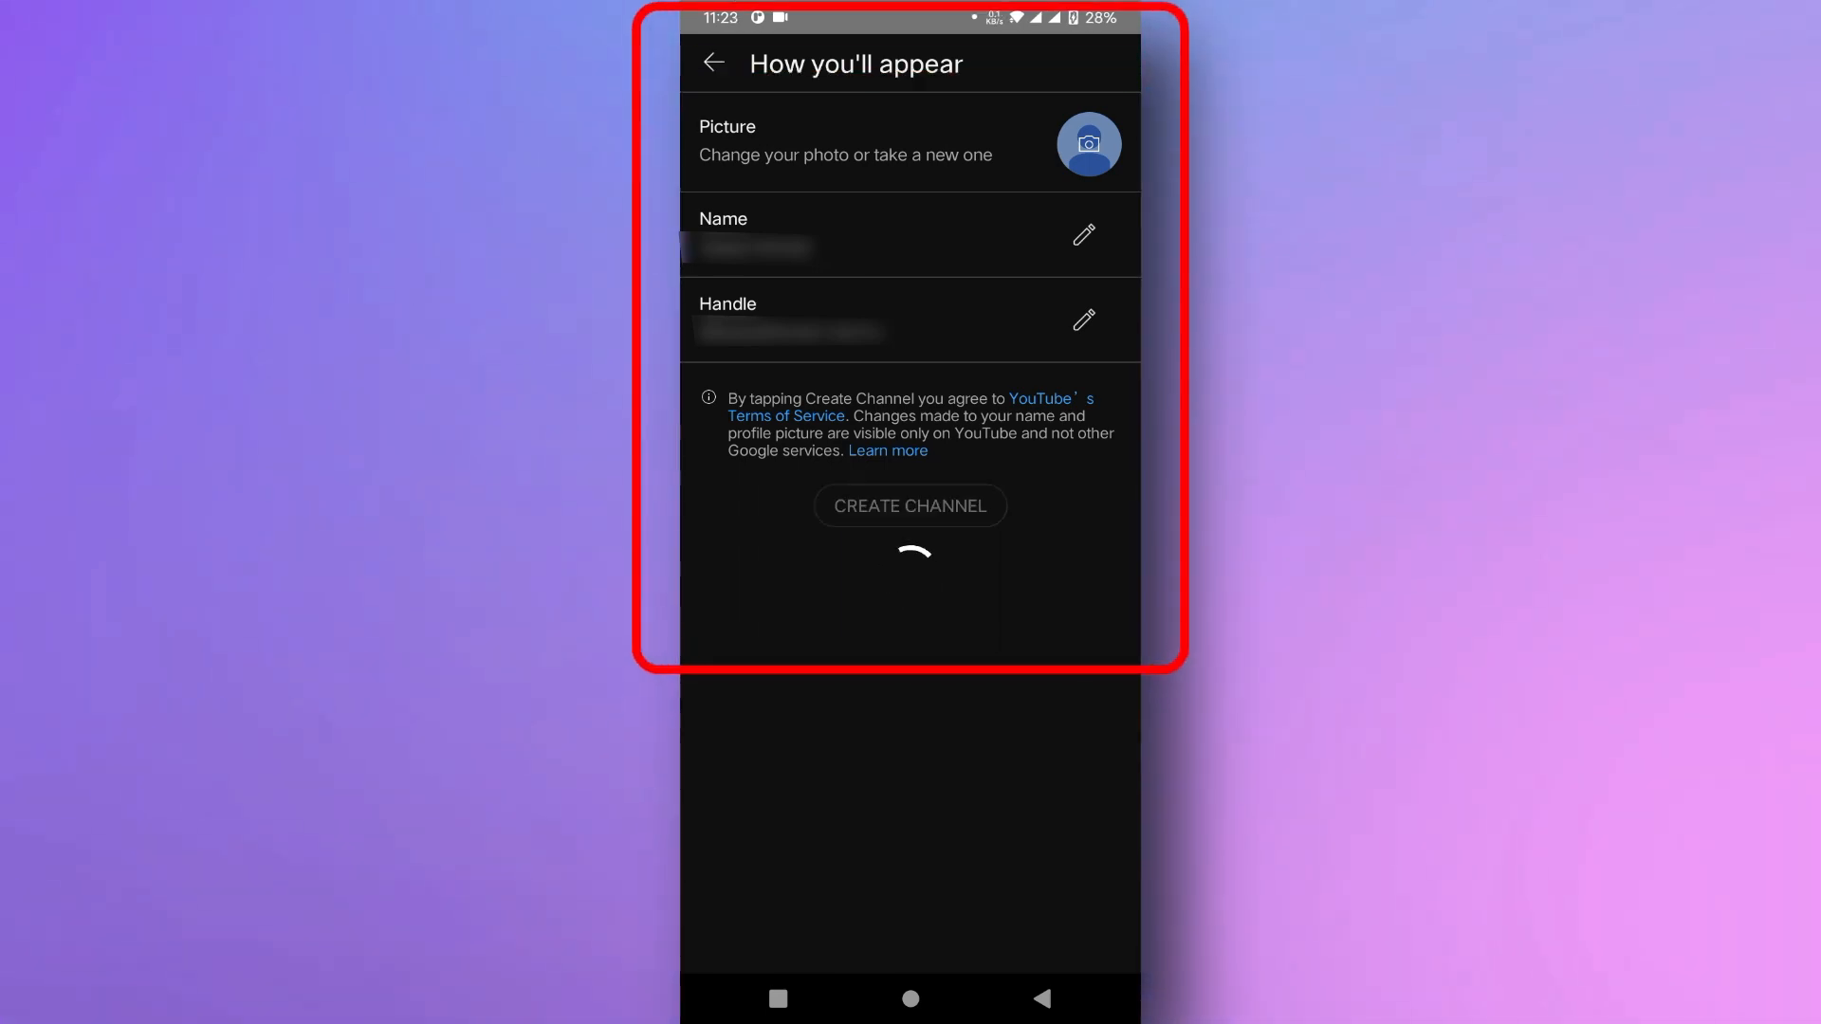
{"action": "left_click", "coordinate": [910, 506]}
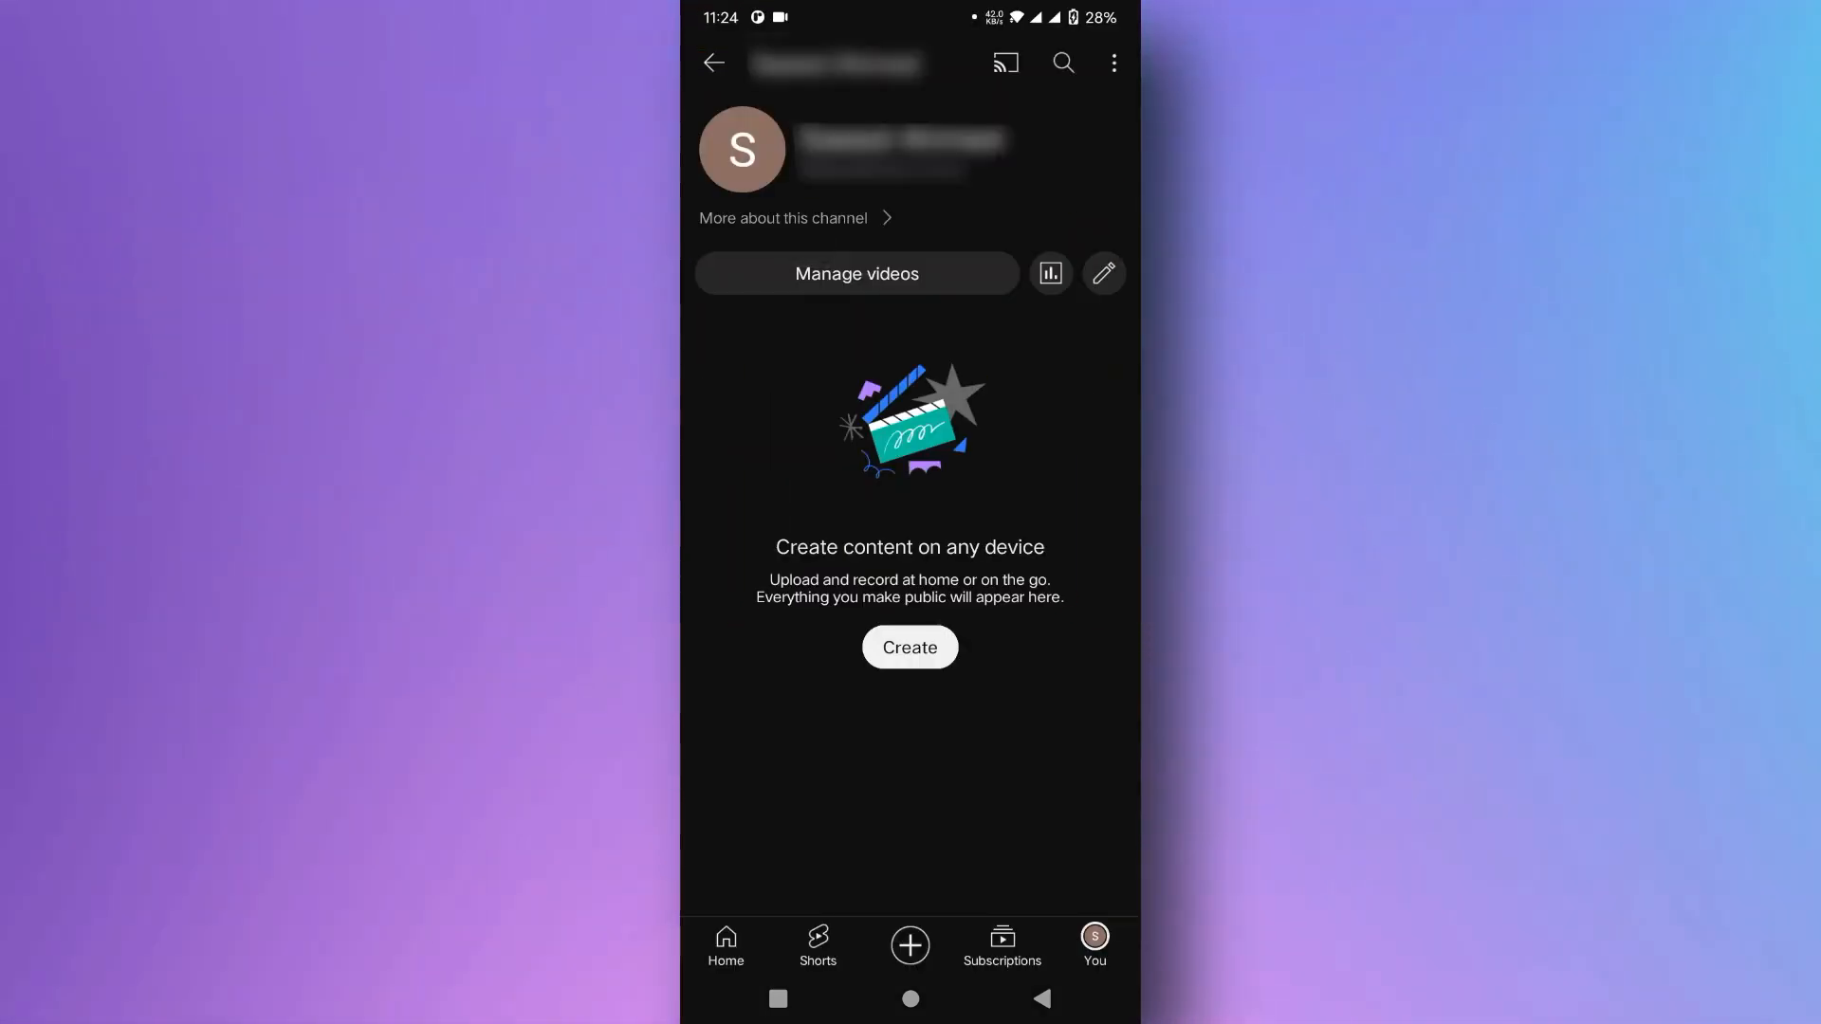